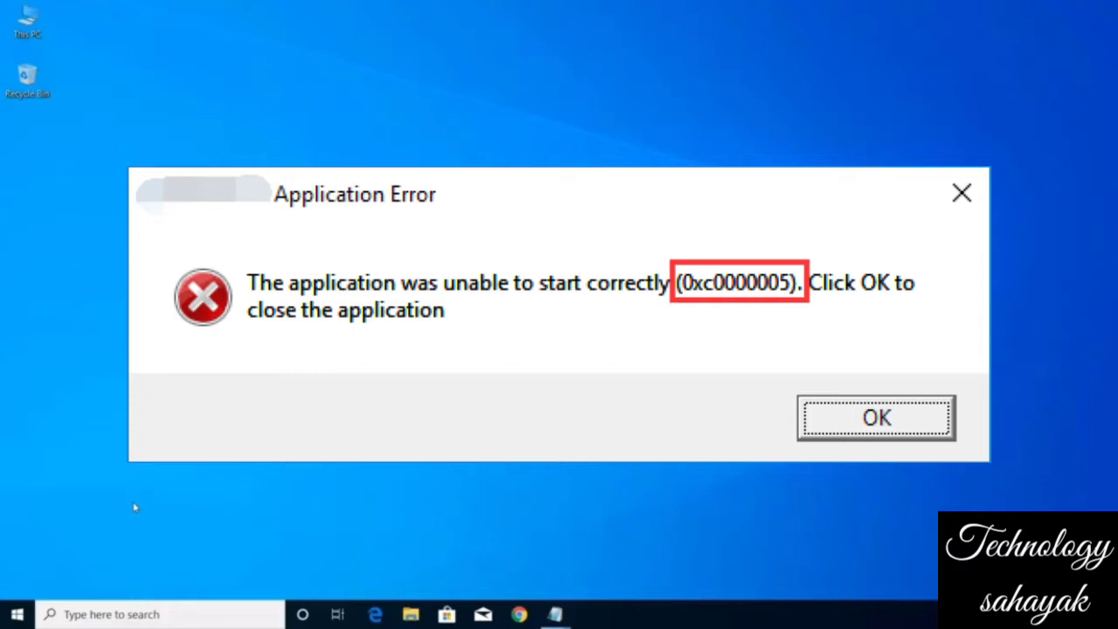
Step: Dismiss the 0xc0000005 Application Error dialog with OK
left_click(874, 417)
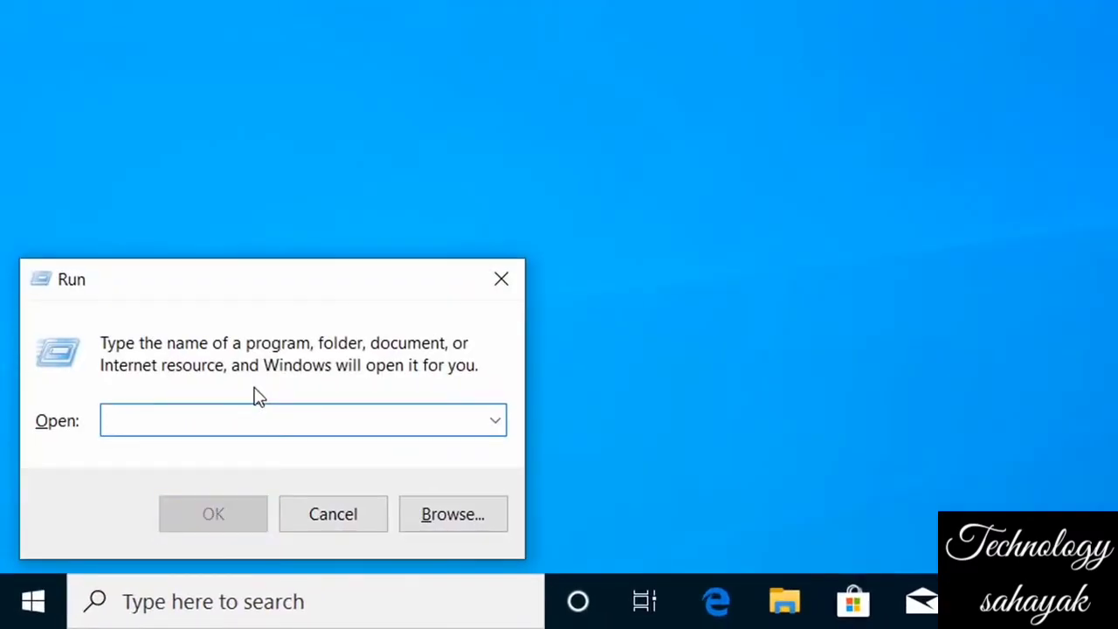
Step: Launch Control Panel via 'control' and go to Programs > Turn Windows features on or off
type("control")
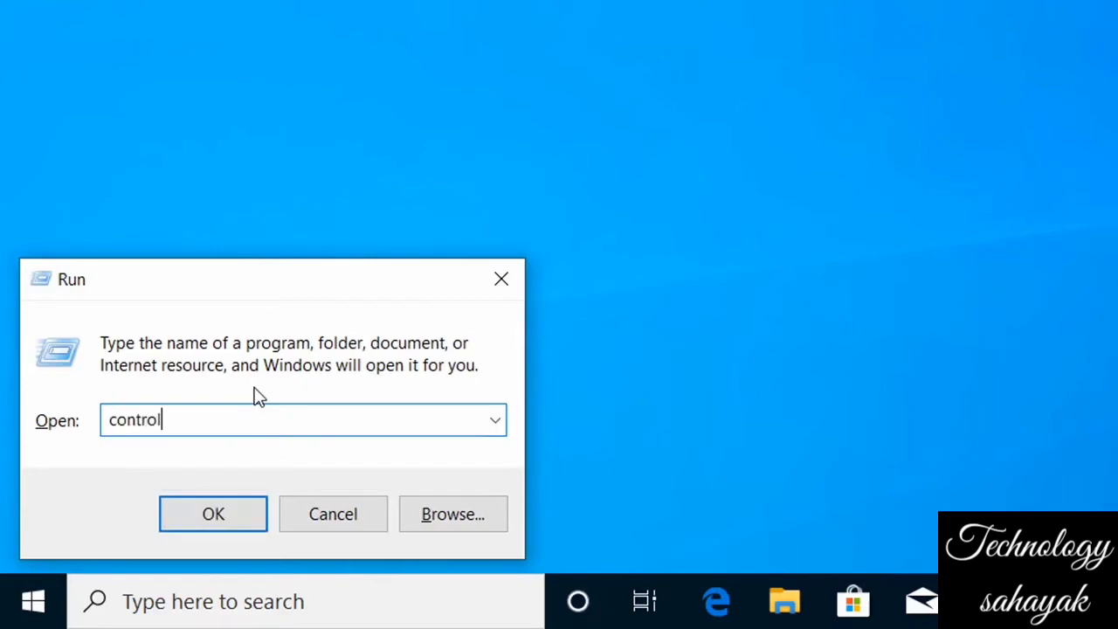
left_click(212, 514)
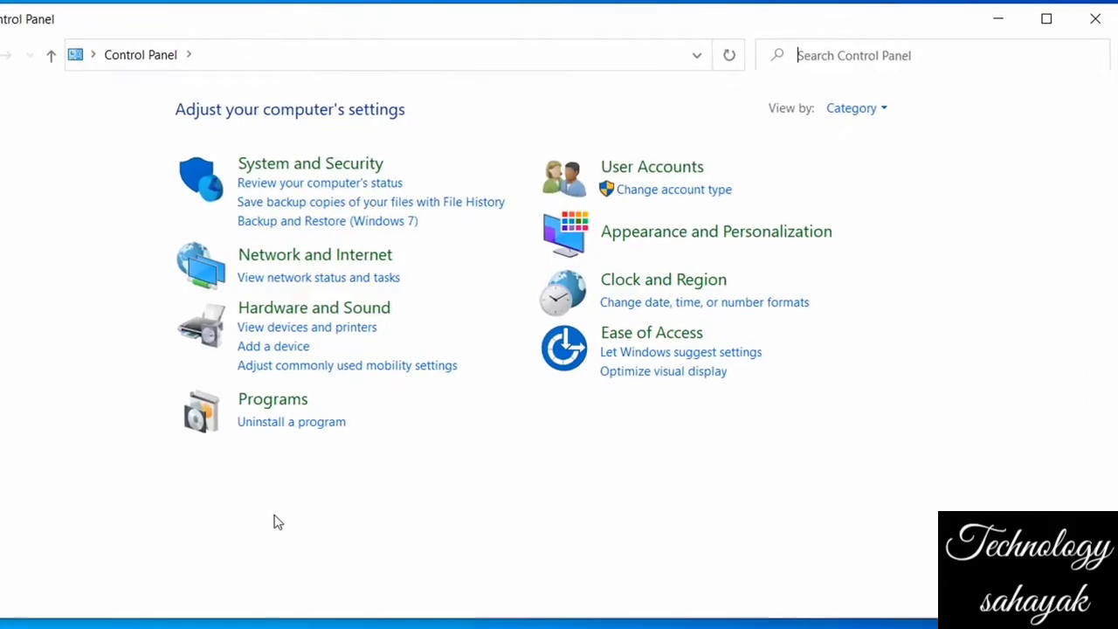
left_click(272, 398)
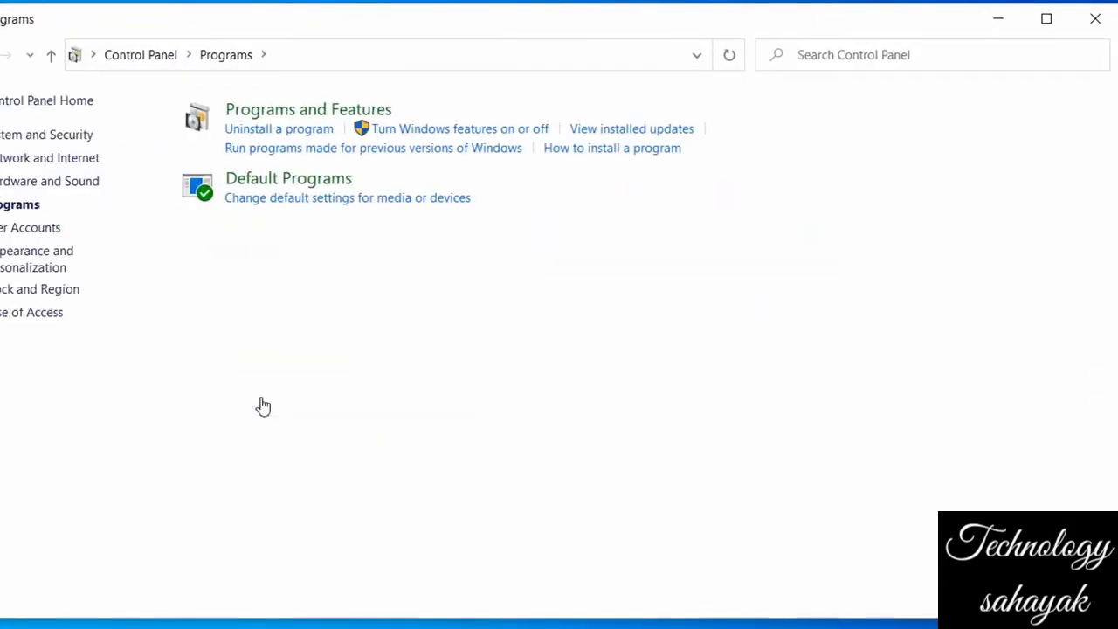
mouse_move(410, 140)
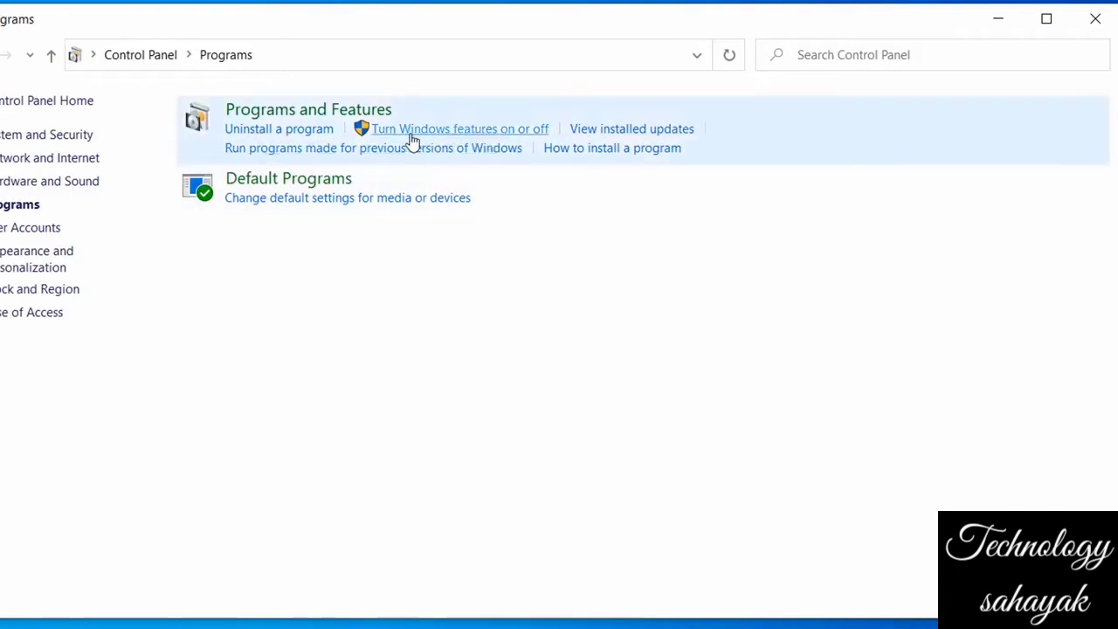
left_click(460, 128)
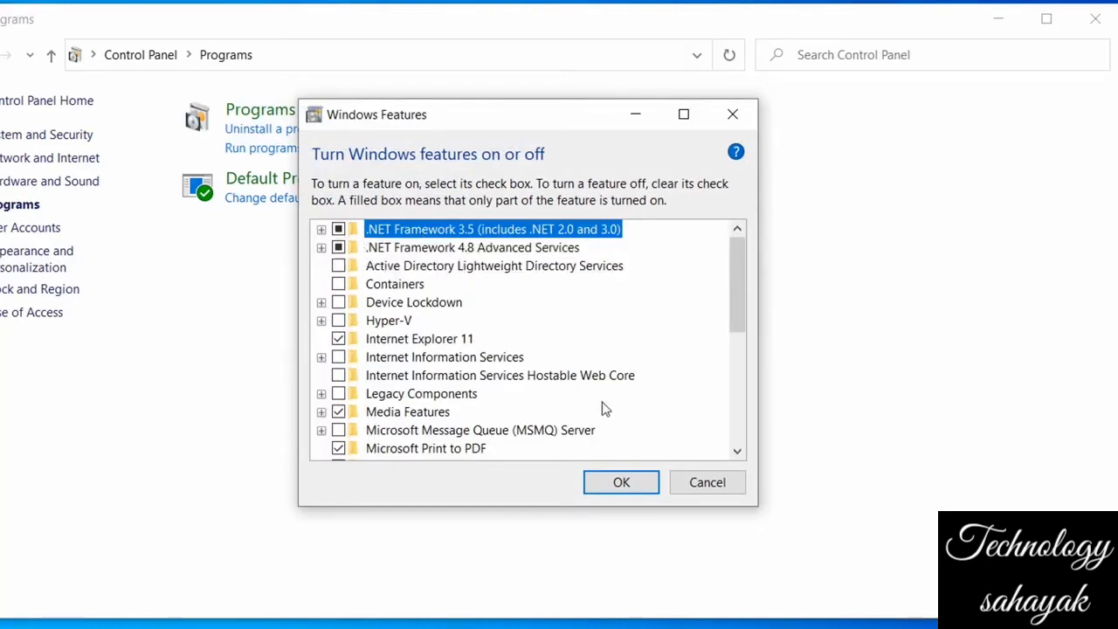
Step: Enable .NET Framework 3.5 with files from Windows Update, then close Control Panel
left_click(622, 483)
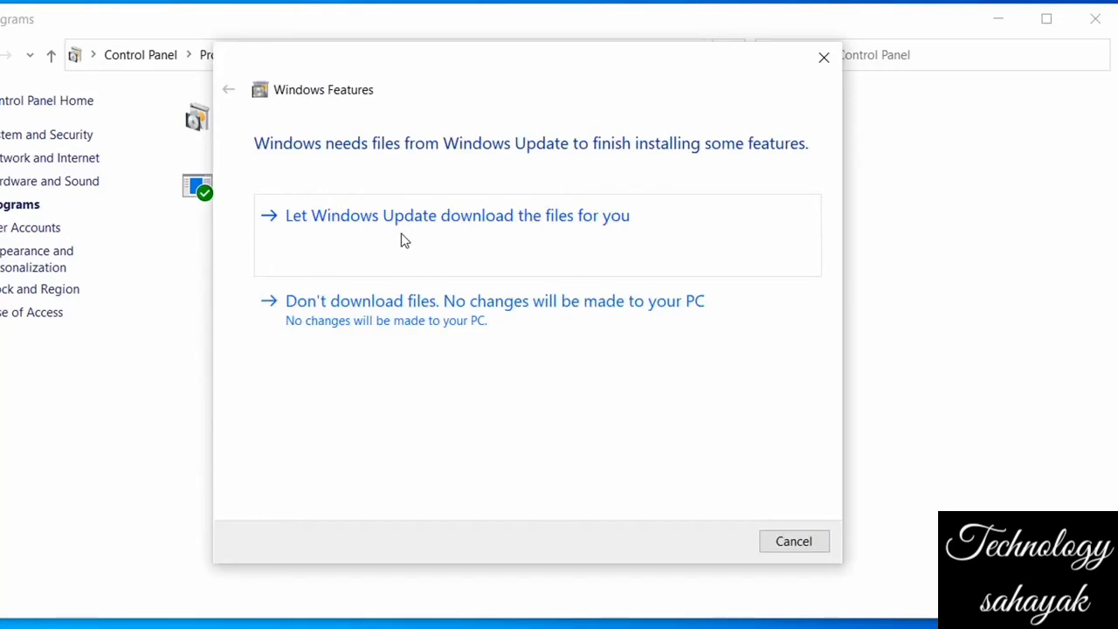
left_click(456, 215)
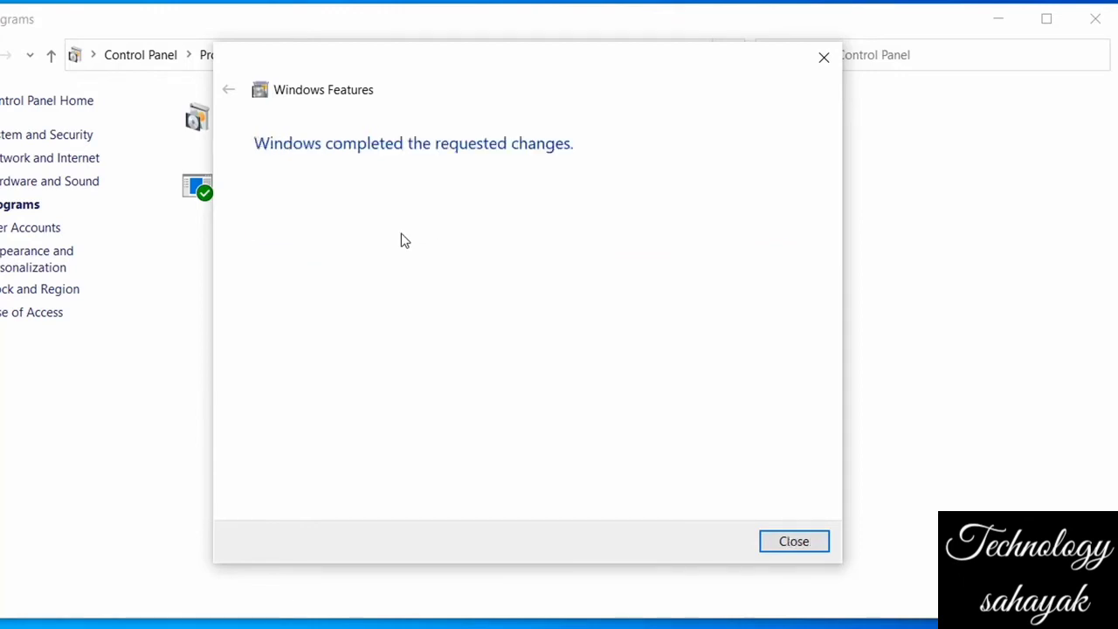
left_click(793, 541)
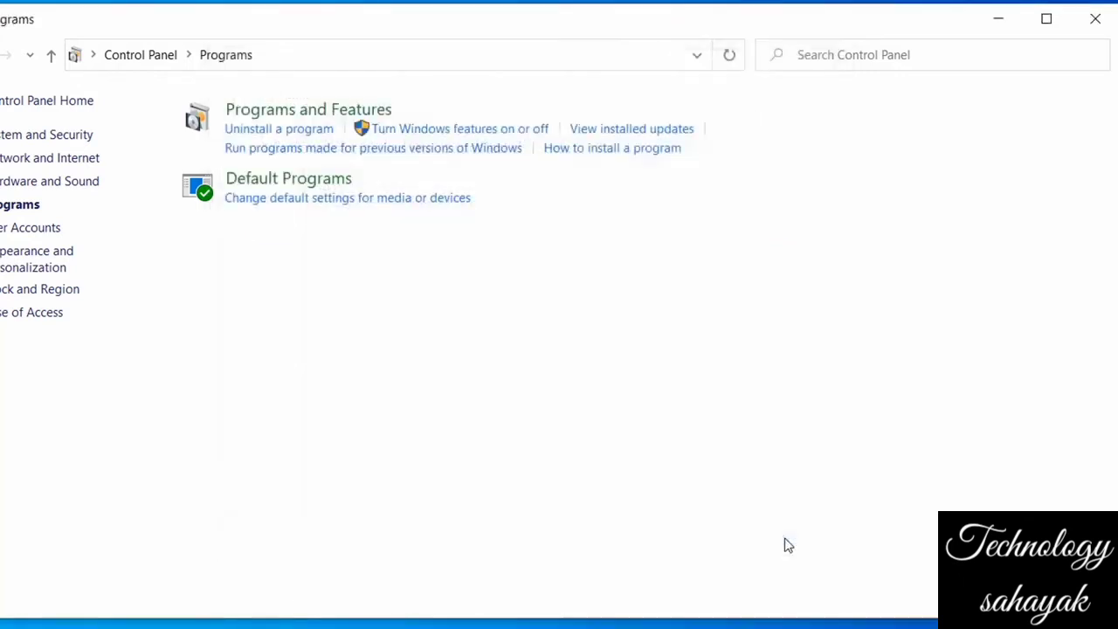
left_click(1096, 18)
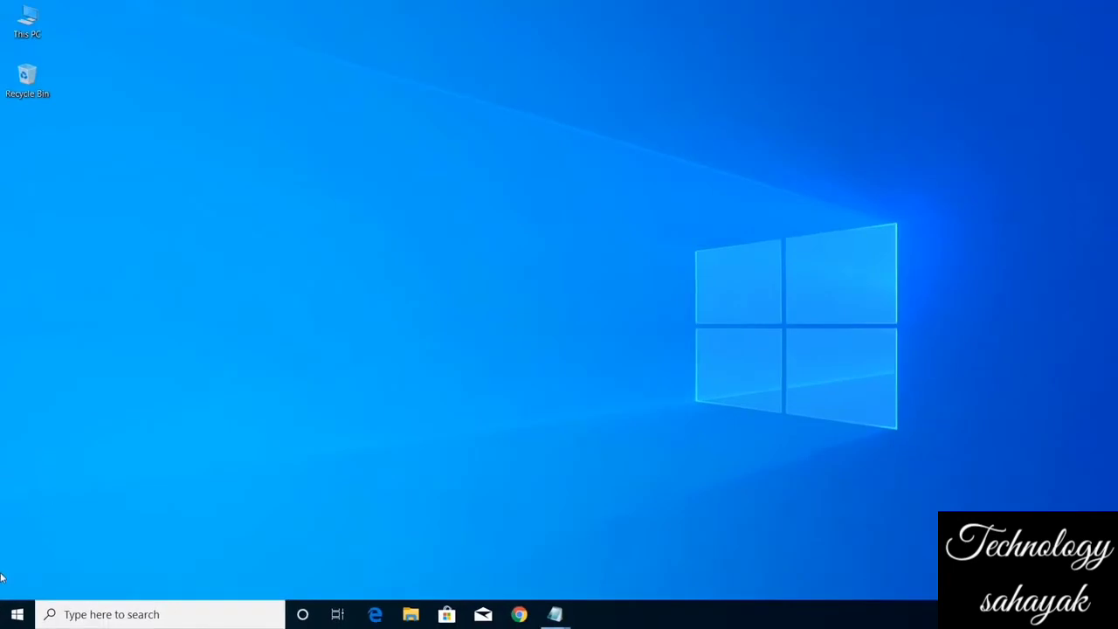
Step: Find 'cmd' in Start, run it as administrator, and approve User Account Control
left_click(18, 614)
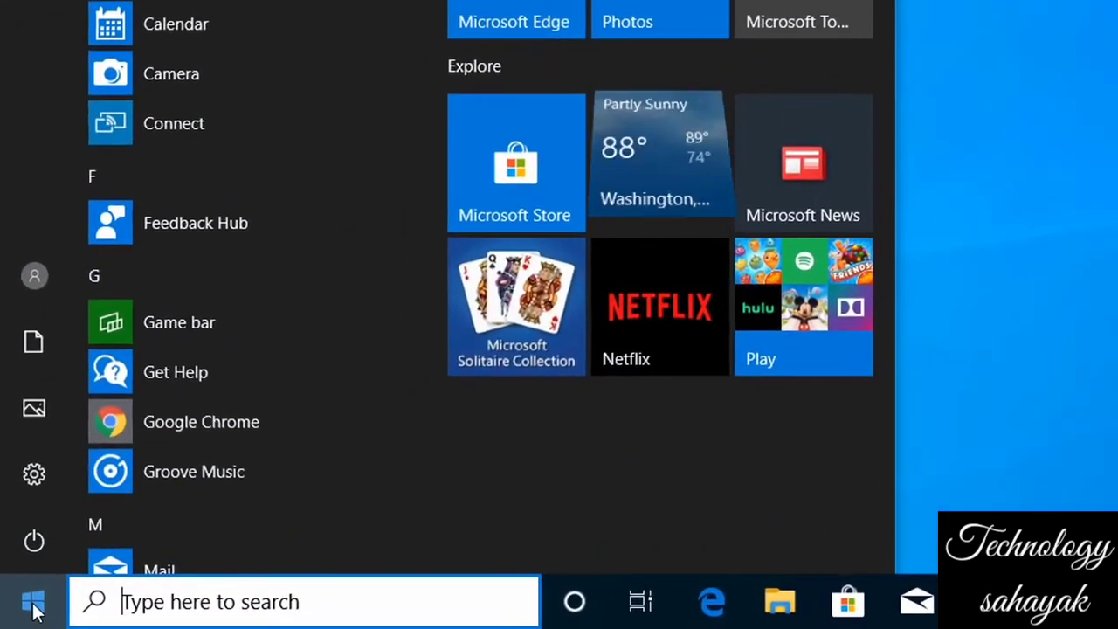
type("cmd")
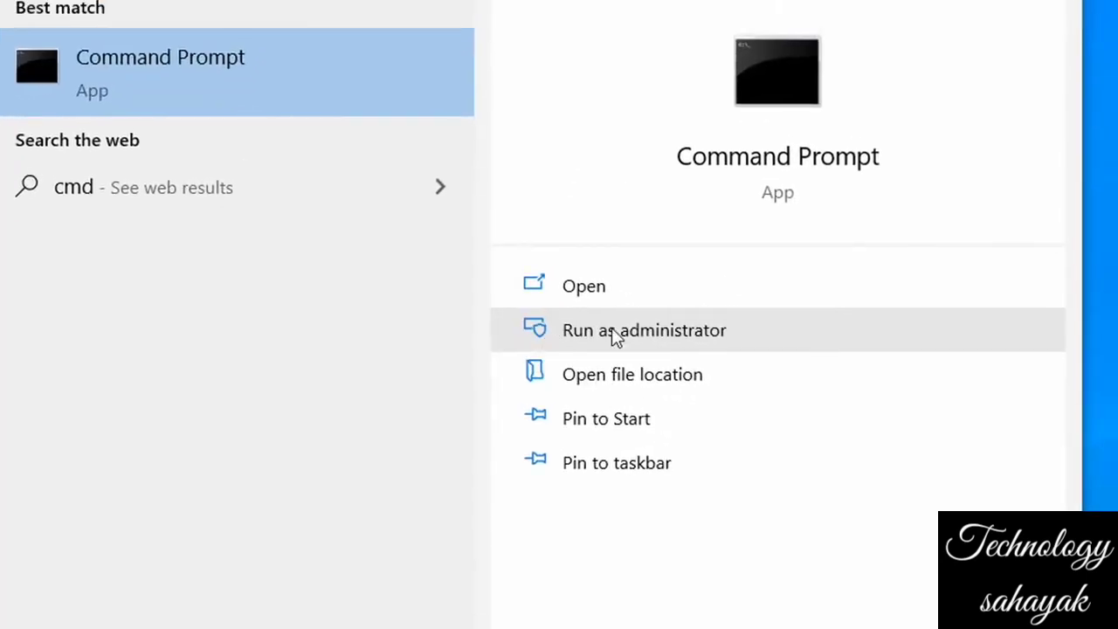
left_click(644, 330)
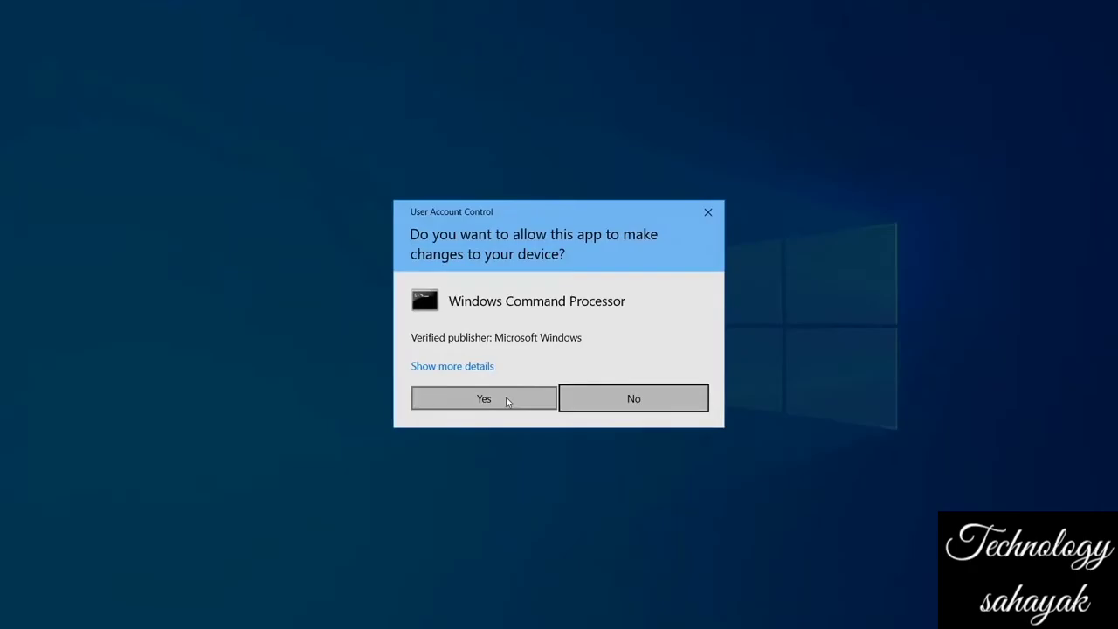
left_click(483, 398)
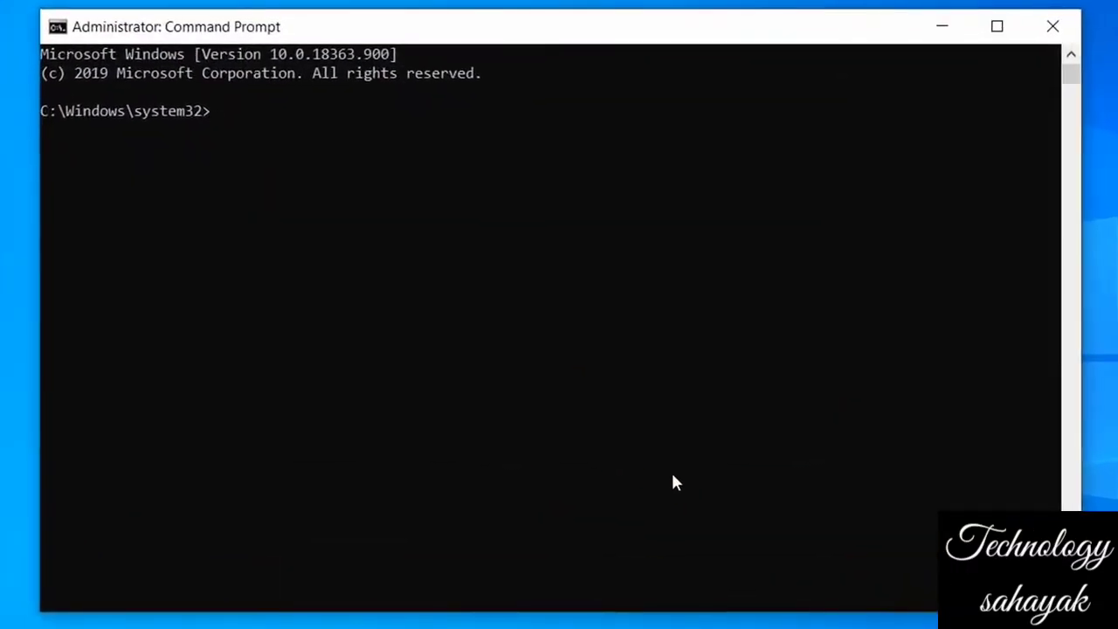
Step: Run chkdsk, which finds no file system problems, then close Command Prompt
type("c")
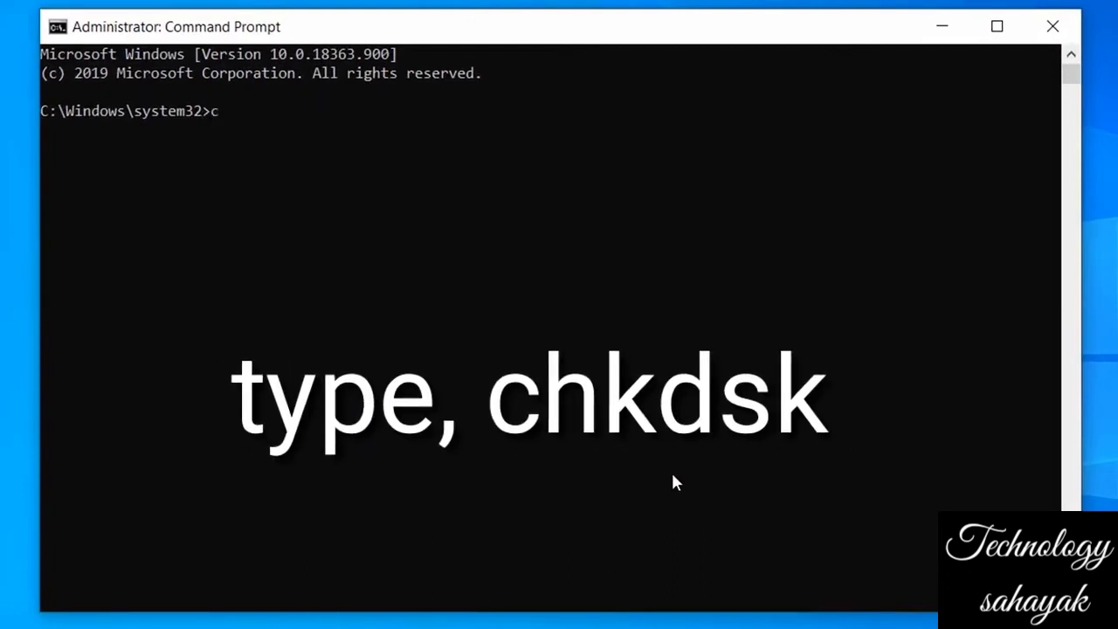
type("hkdsk")
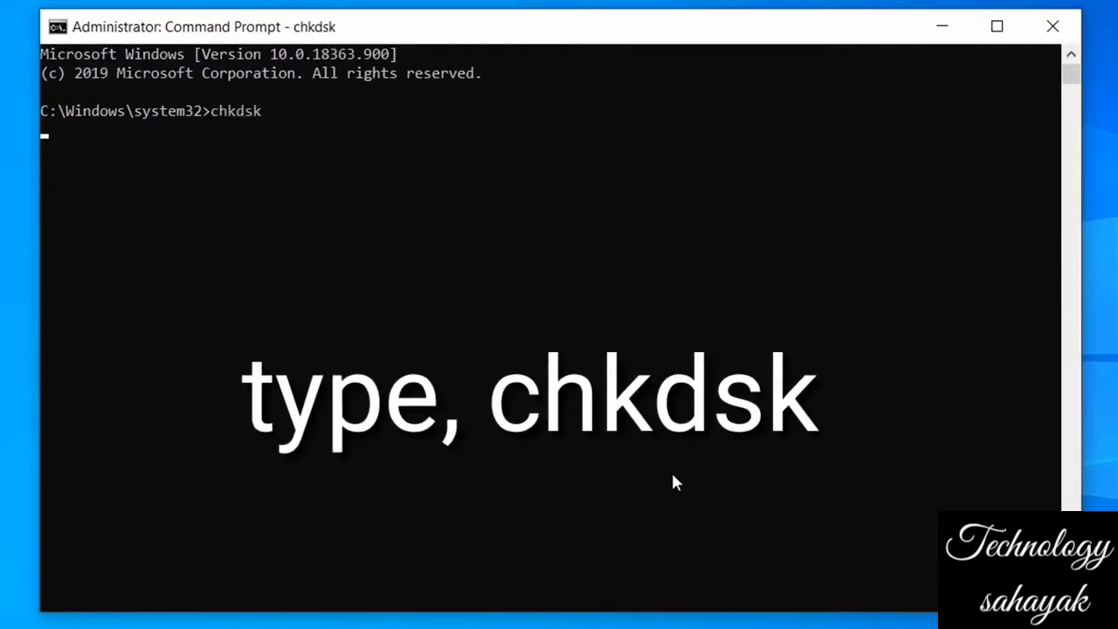
key("Return")
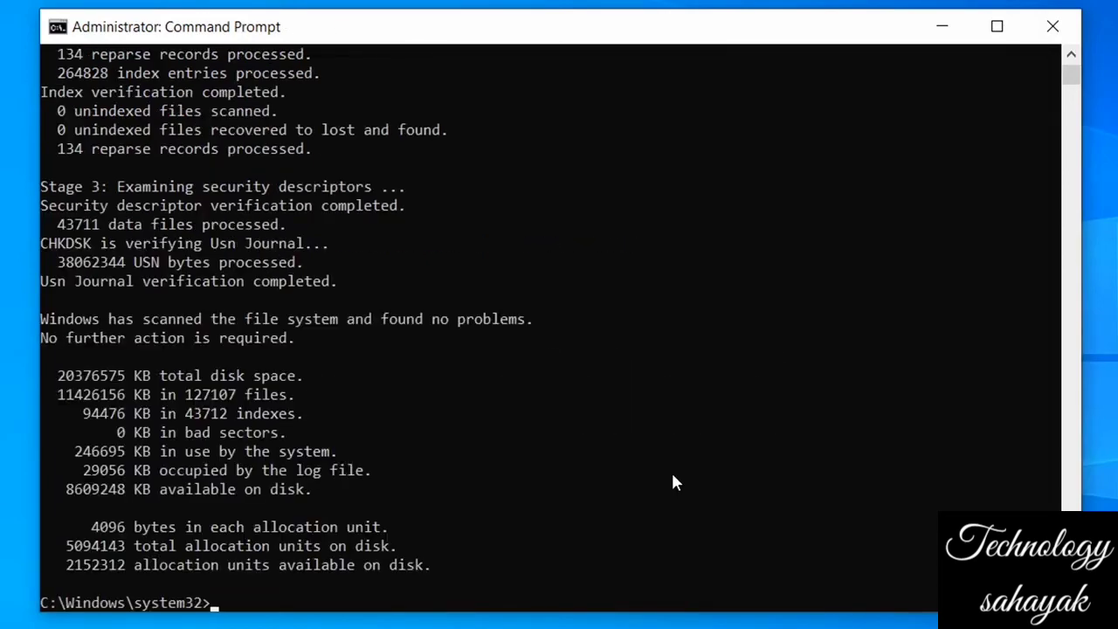
left_click(1052, 26)
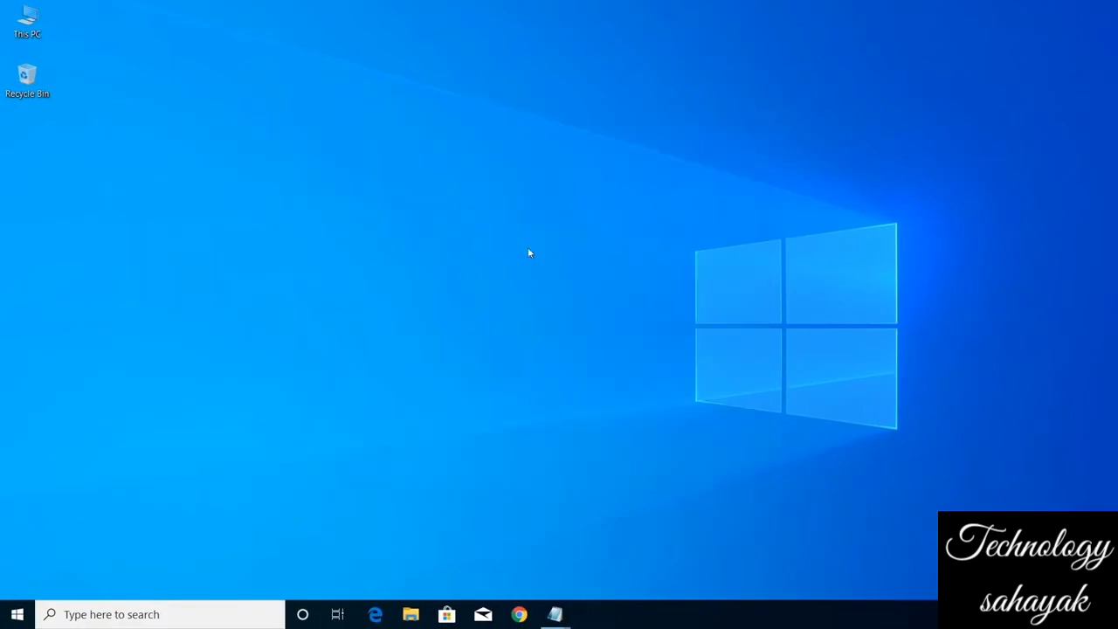
Step: Choose Restart from the Start menu's power options
left_click(17, 614)
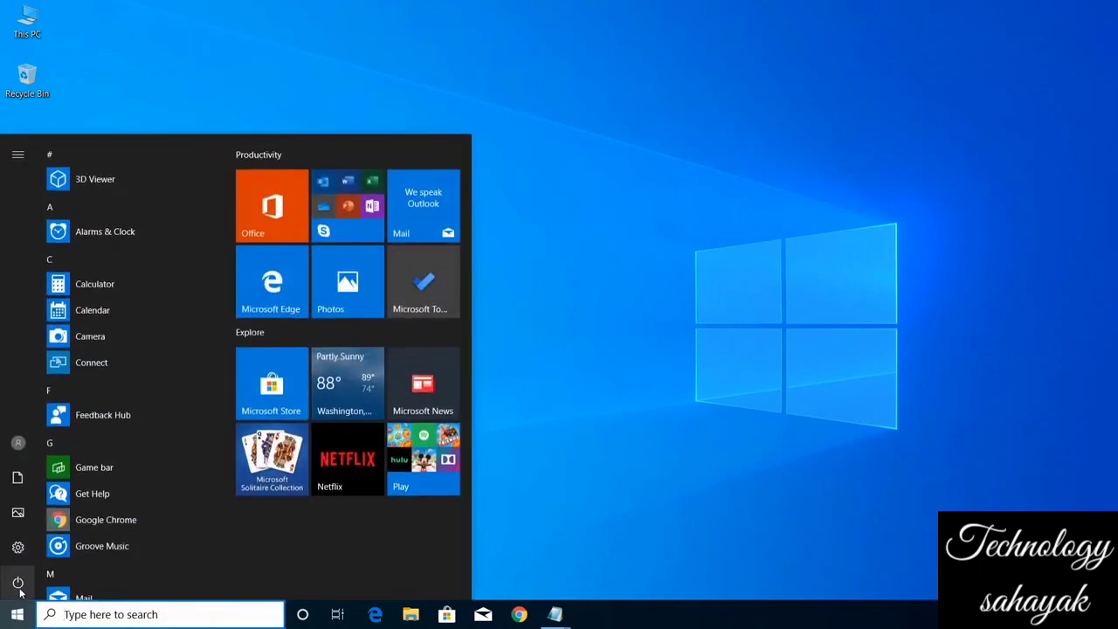
left_click(17, 583)
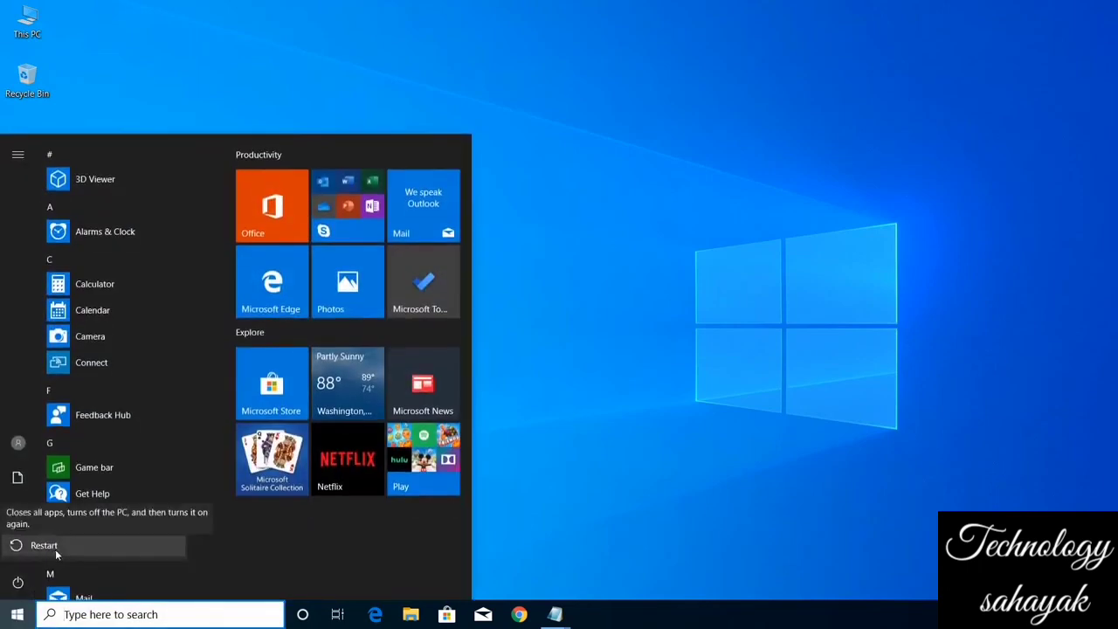
left_click(44, 545)
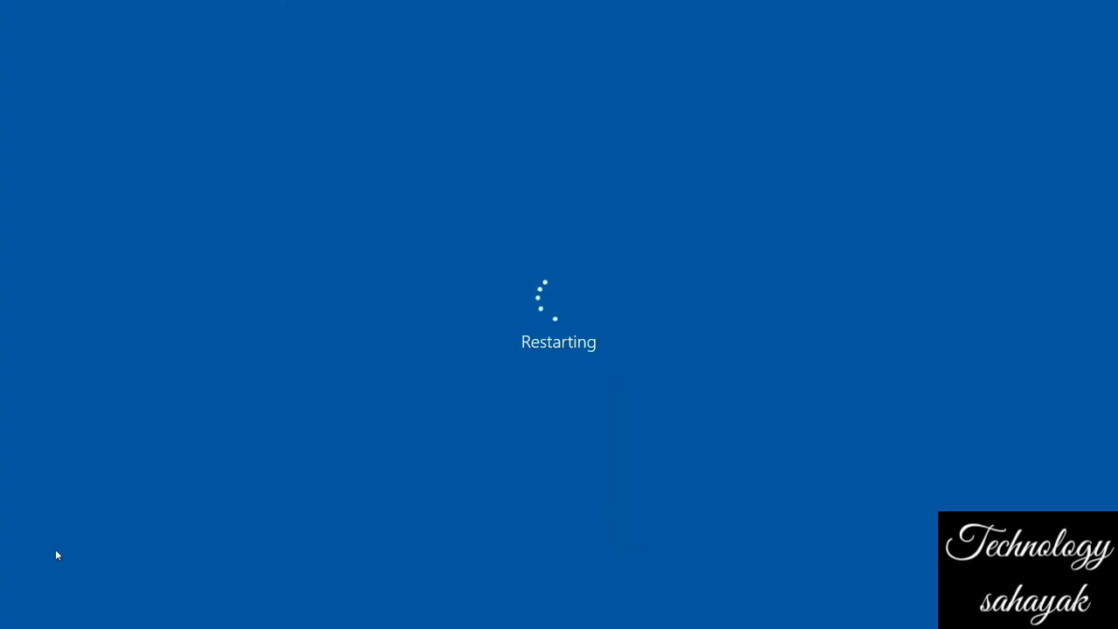